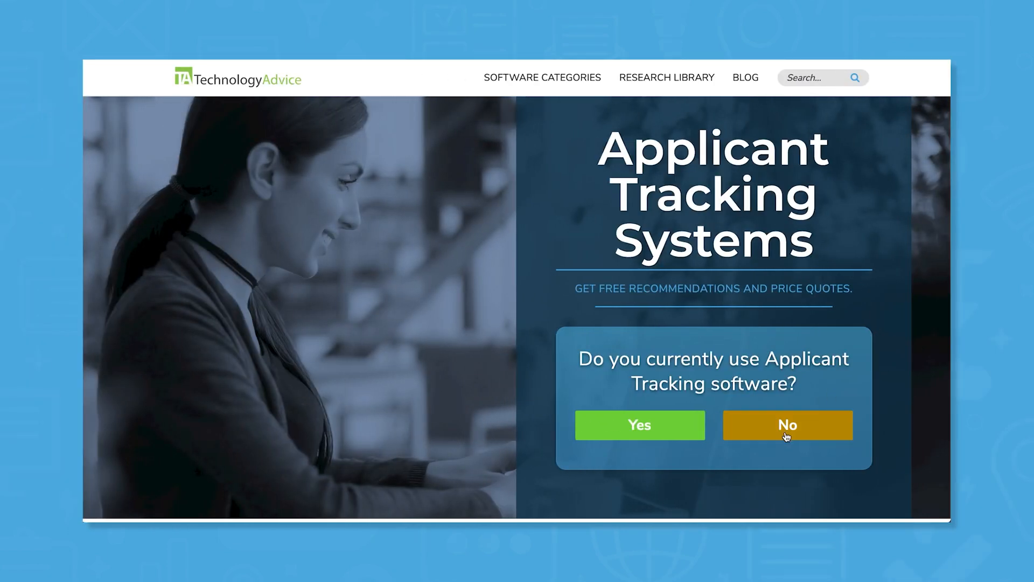
# - Answer No to using Applicant Tracking software and choose Other as the industry
pyautogui.click(787, 424)
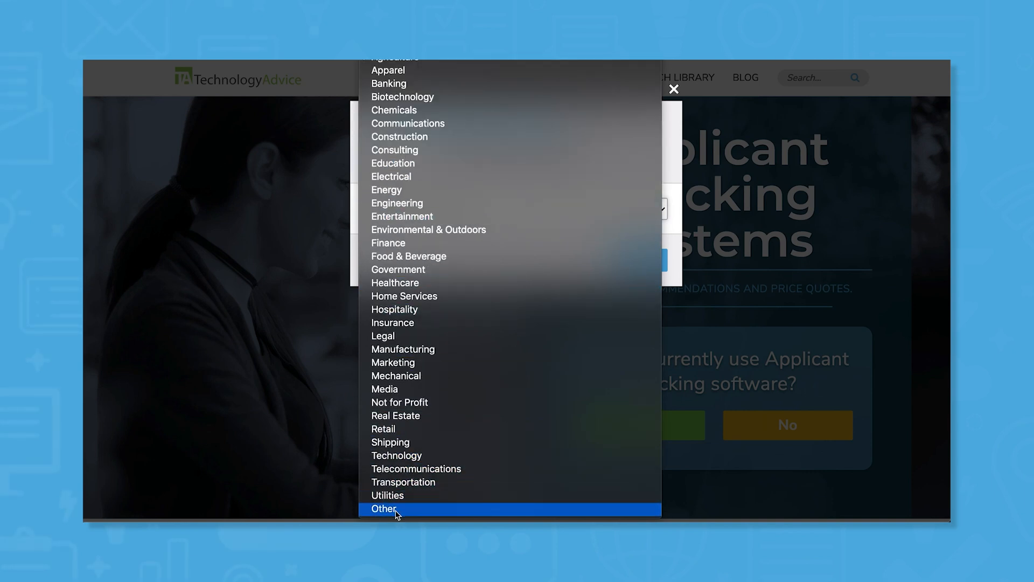
pyautogui.click(385, 509)
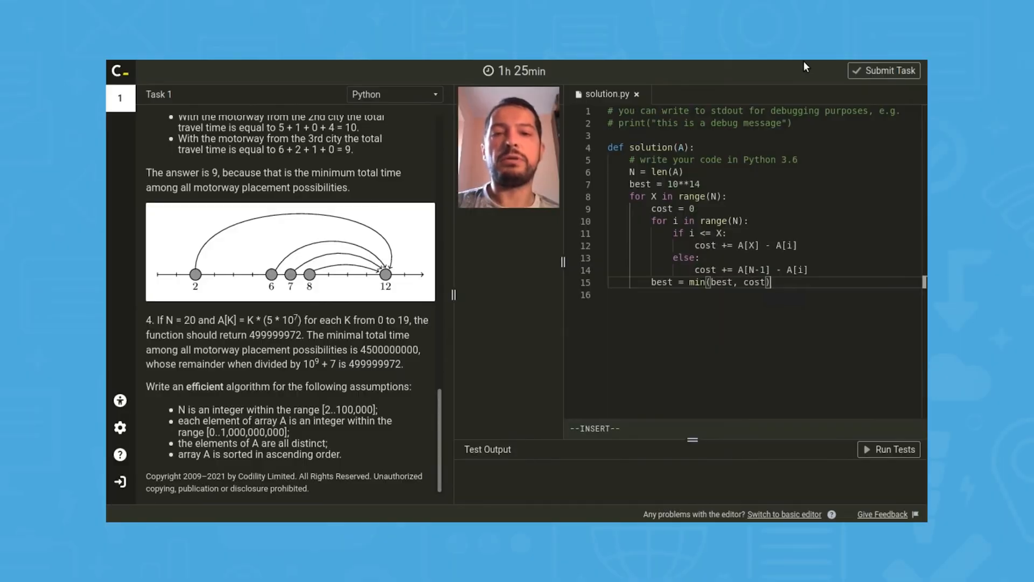
# - Add a new final line 'return best % (10**…)' after line 15
pyautogui.press('enter')
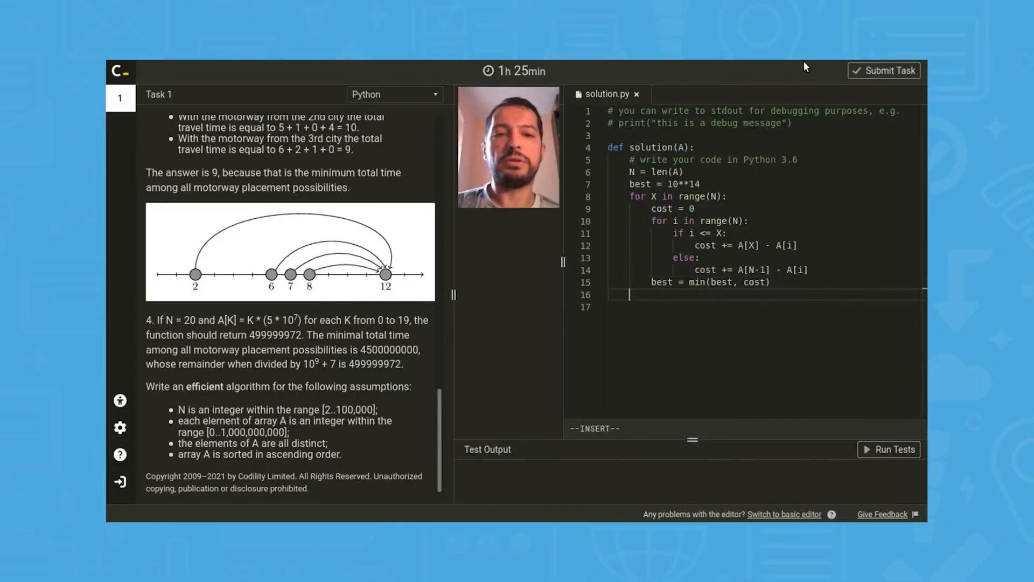
pyautogui.write('return')
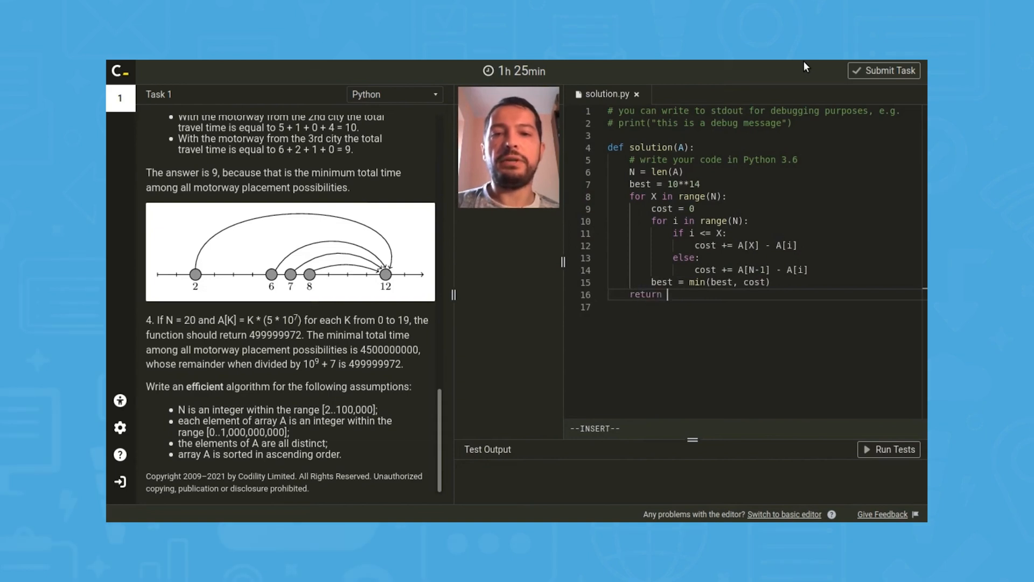
pyautogui.write('best')
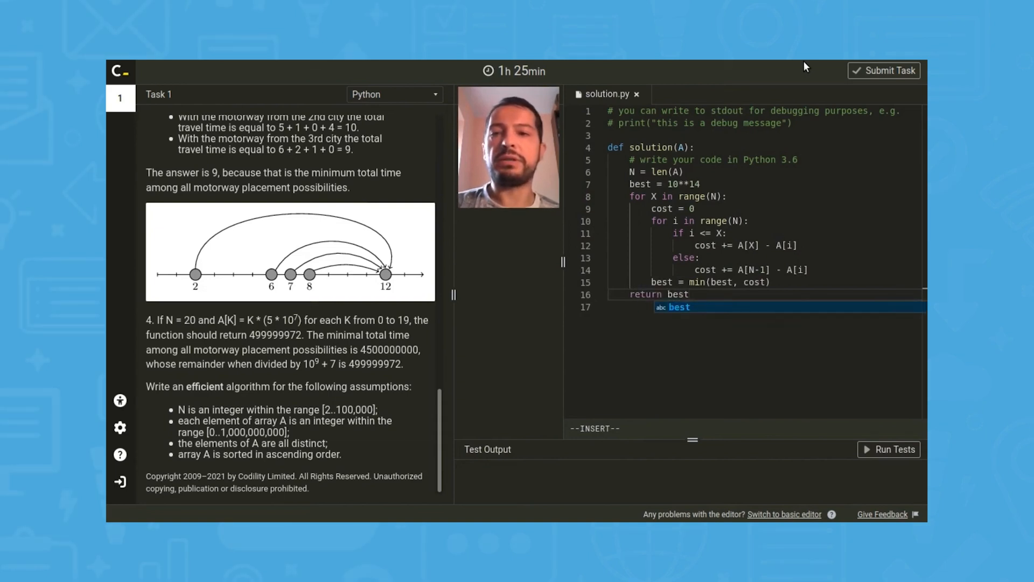
pyautogui.moveTo(414, 183)
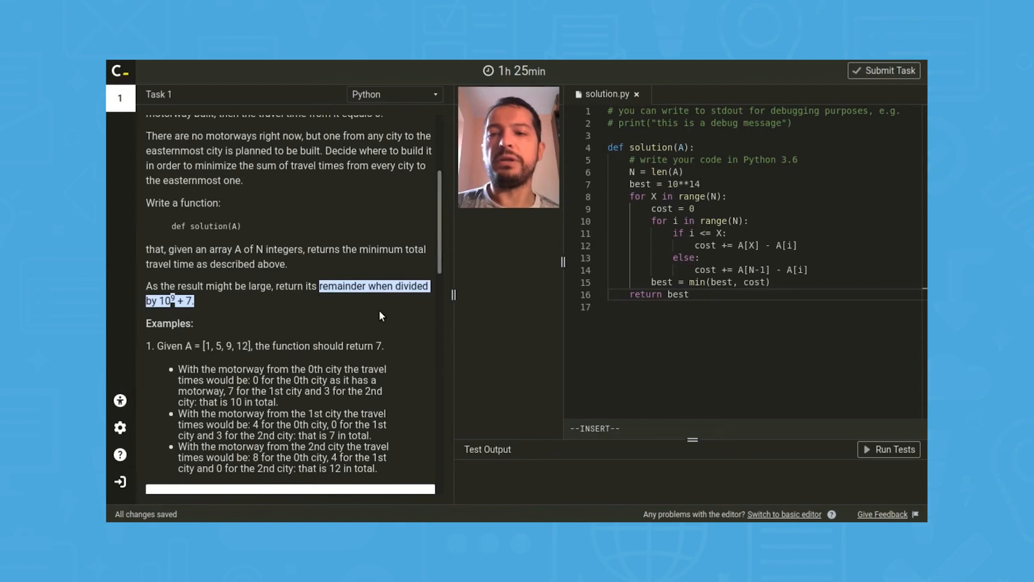
pyautogui.write('% ()')
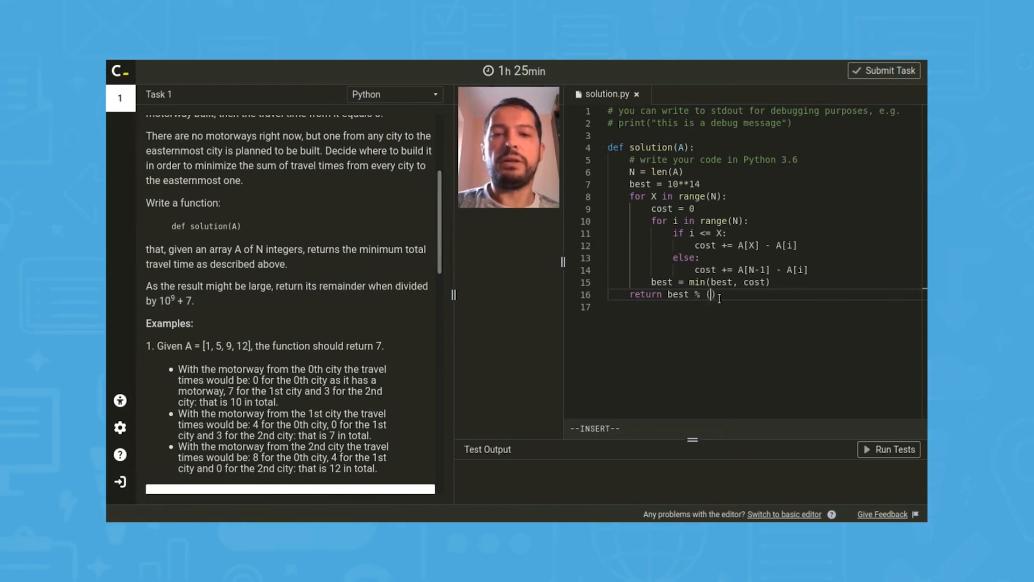
pyautogui.write('10**')
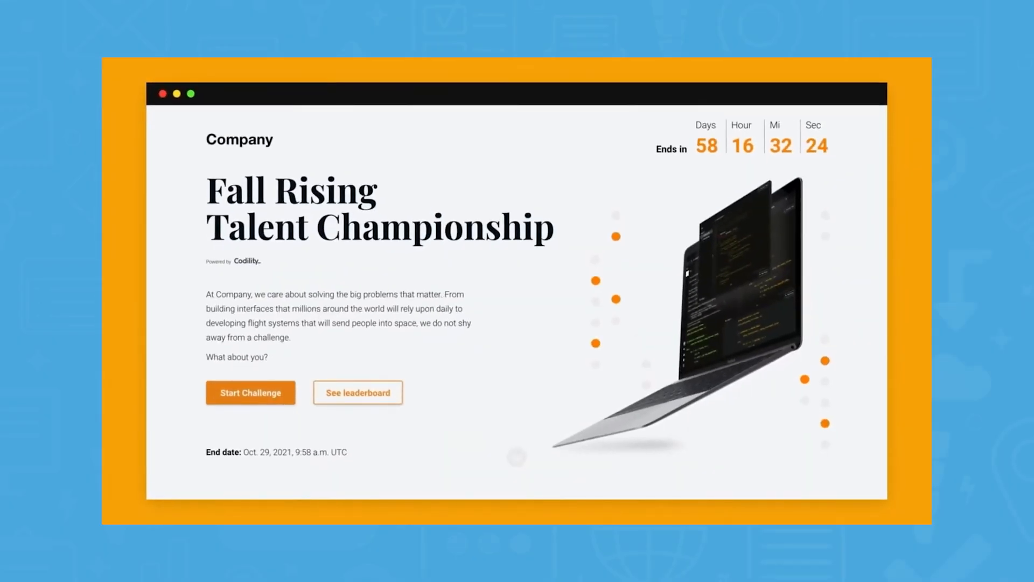
# - Register for the Fall Rising Talent Championship and add 'return -1;' to the solution
pyautogui.click(250, 393)
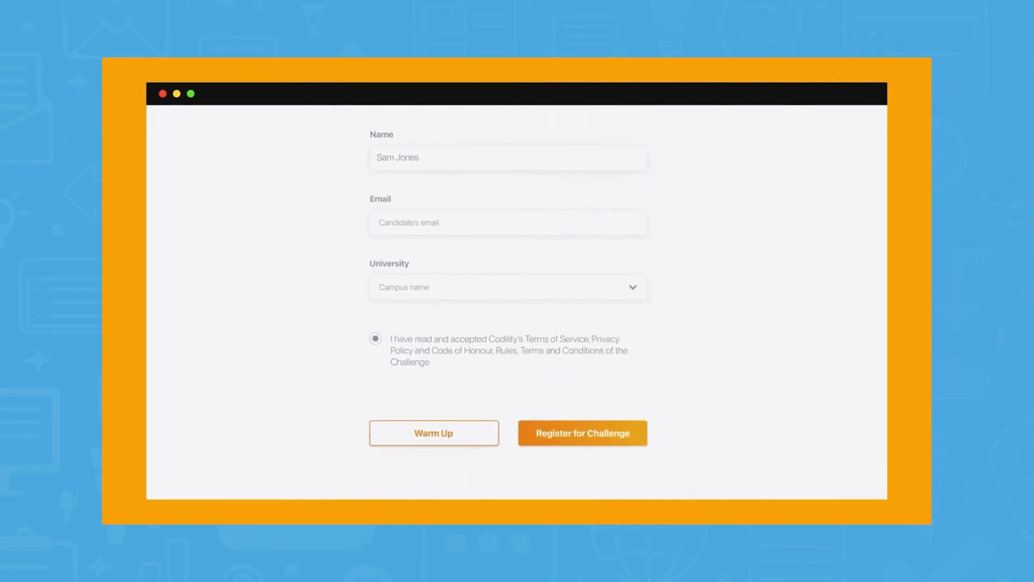
pyautogui.click(582, 432)
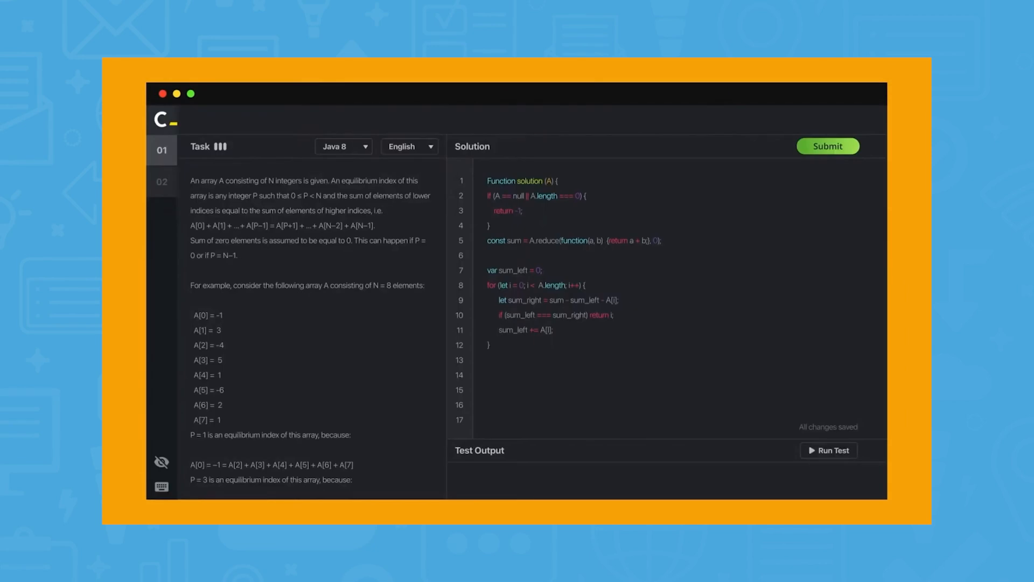
pyautogui.write('return -1;')
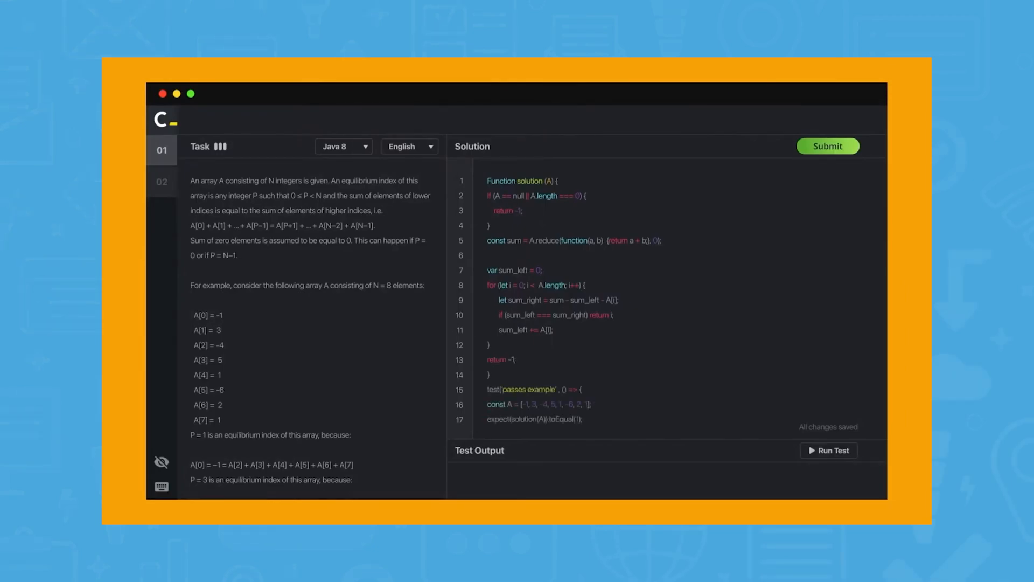
pyautogui.click(828, 146)
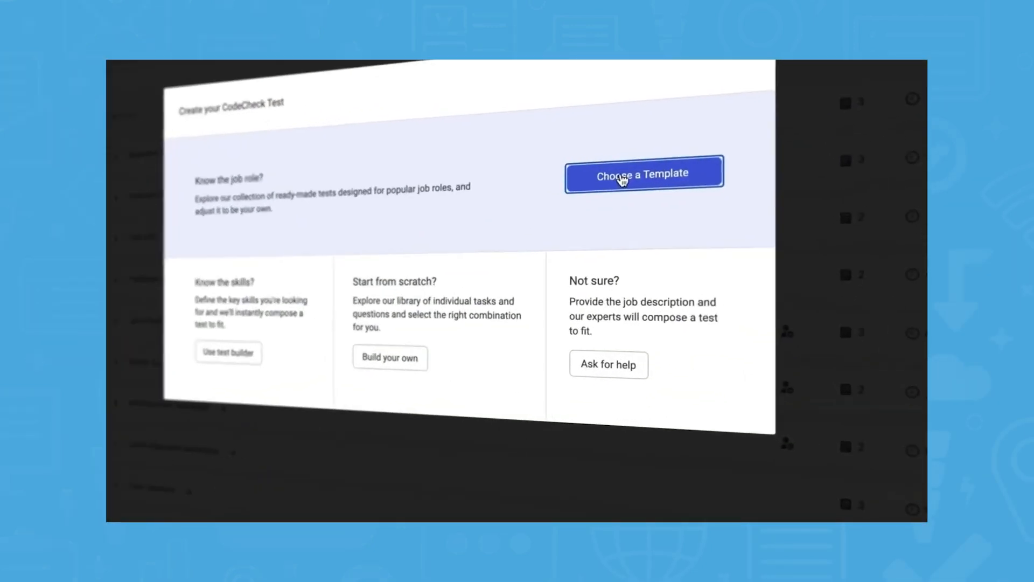
# - Create a test from the Python Developer with Django (mid-level) template and start it
pyautogui.click(643, 173)
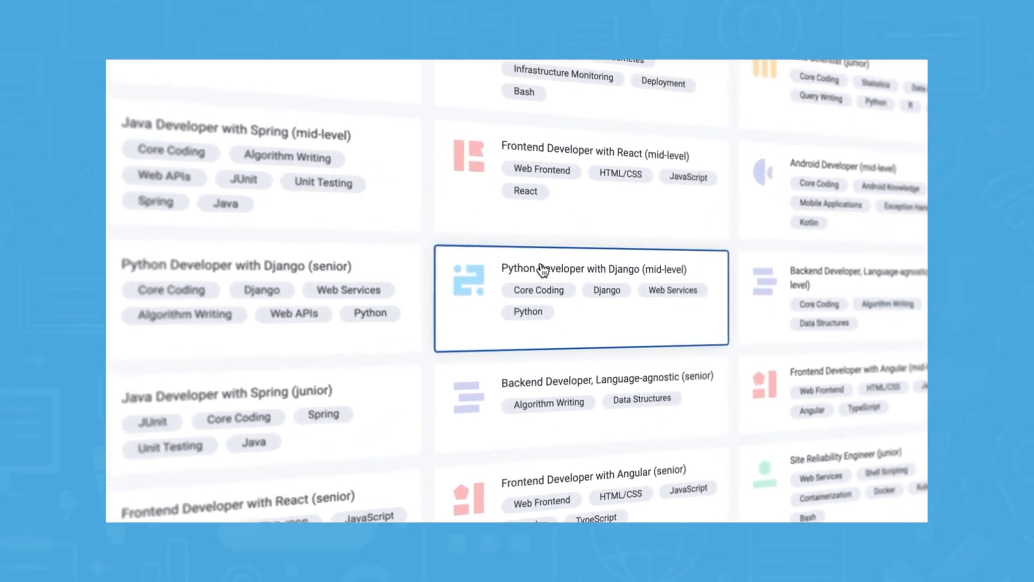
pyautogui.click(581, 297)
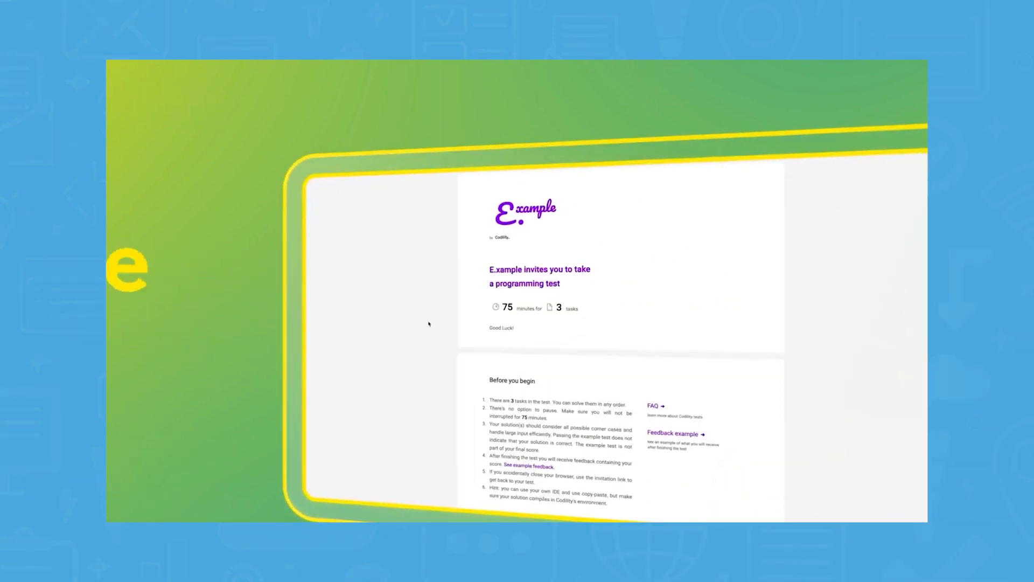
pyautogui.scroll(-3)
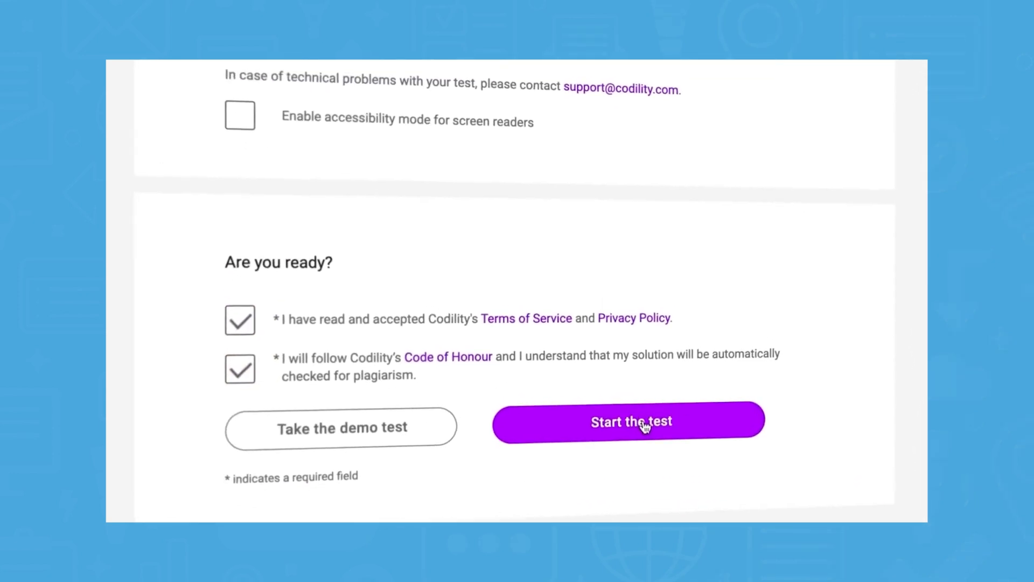
pyautogui.click(629, 422)
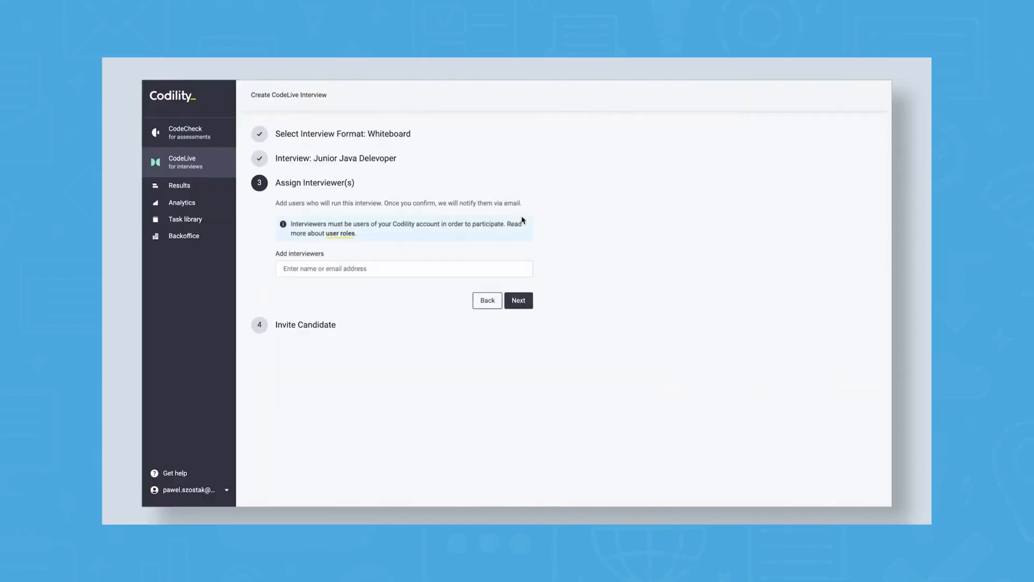
# - Assign an interviewer, run the interview, then recommend YES with the comment 'Definitely'
pyautogui.click(403, 268)
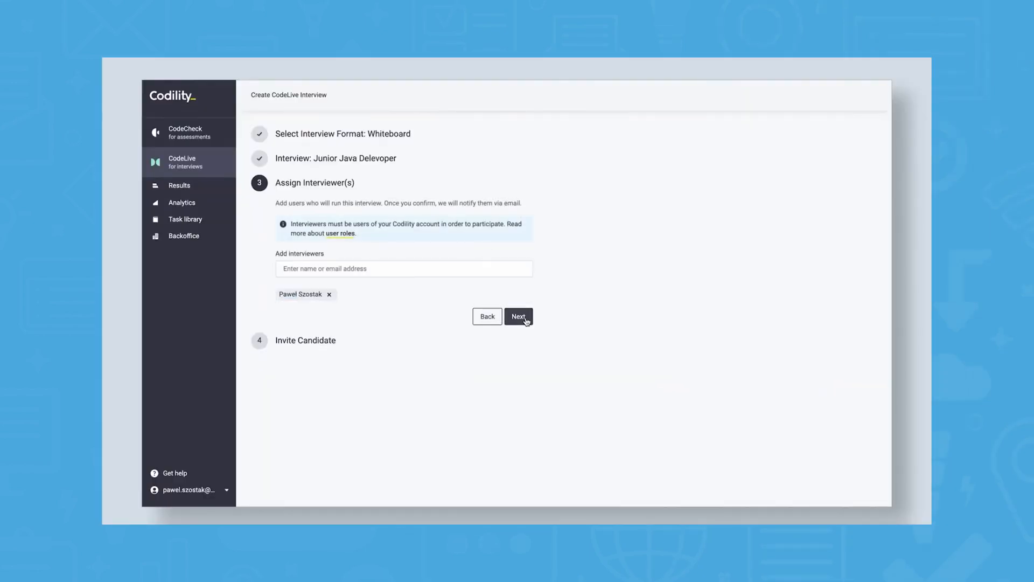
pyautogui.click(518, 317)
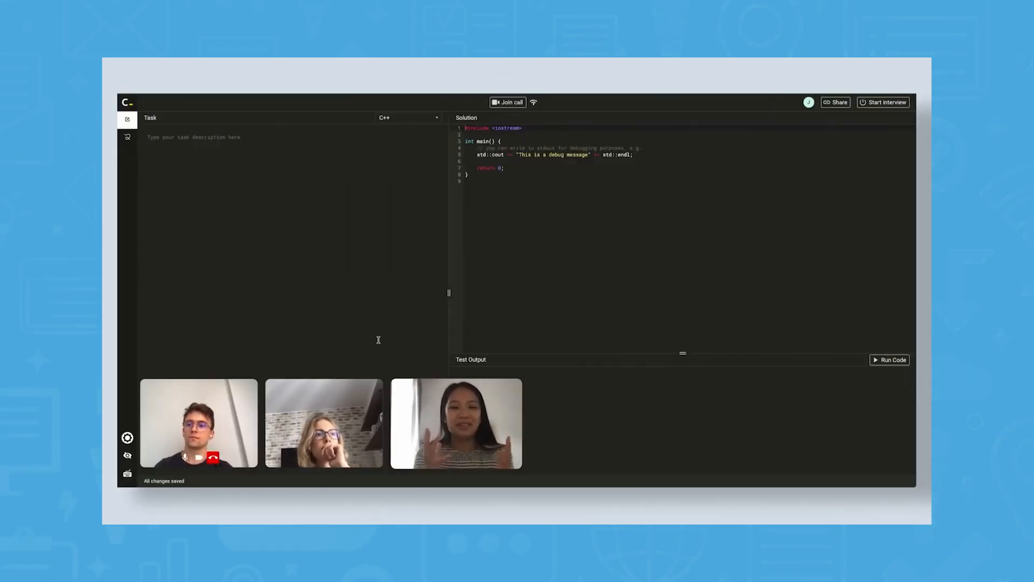
pyautogui.click(128, 138)
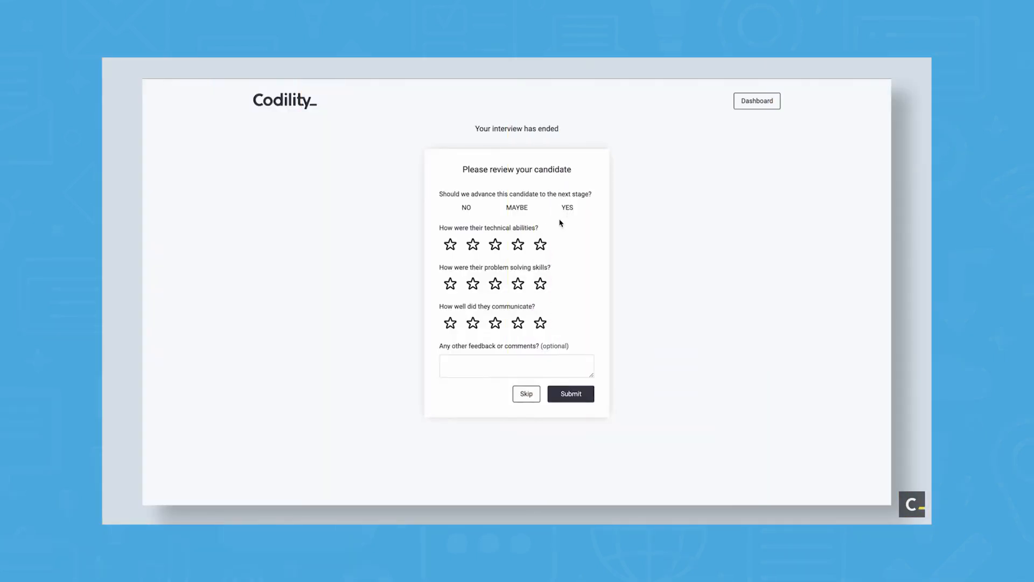
pyautogui.click(566, 207)
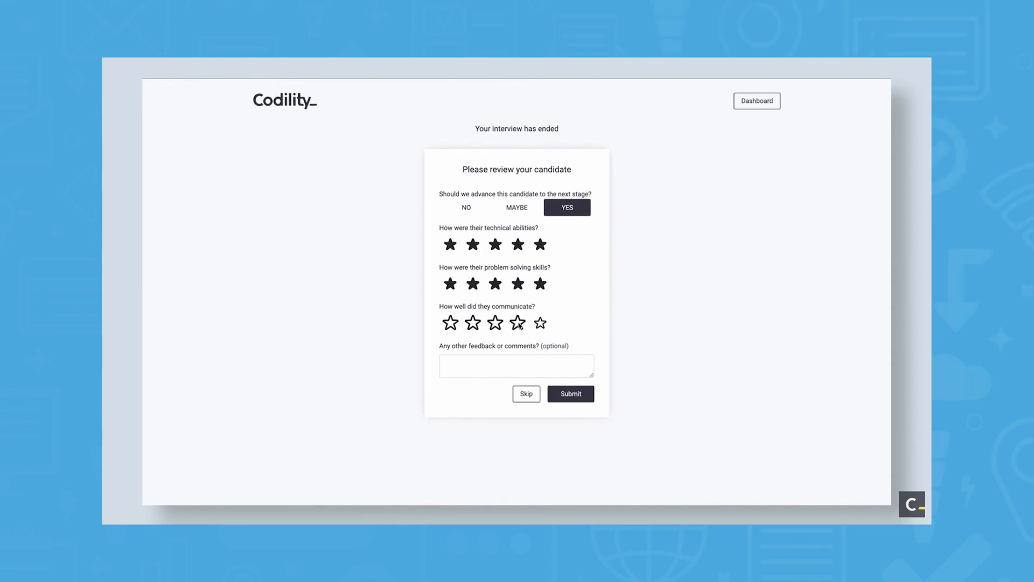
pyautogui.write('Definitely')
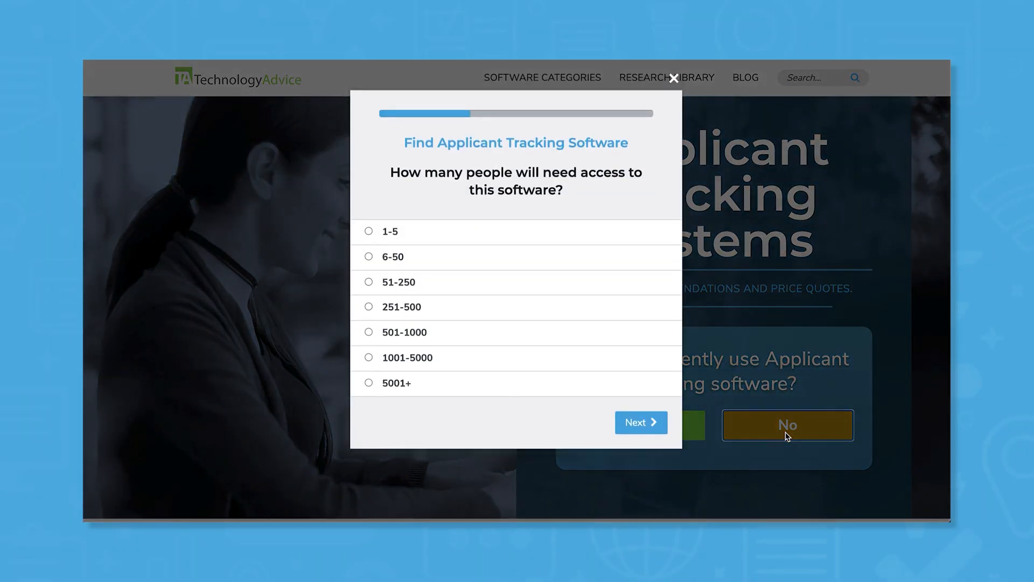
# - Answer the team size question and choose Marketing as the industry
pyautogui.click(639, 422)
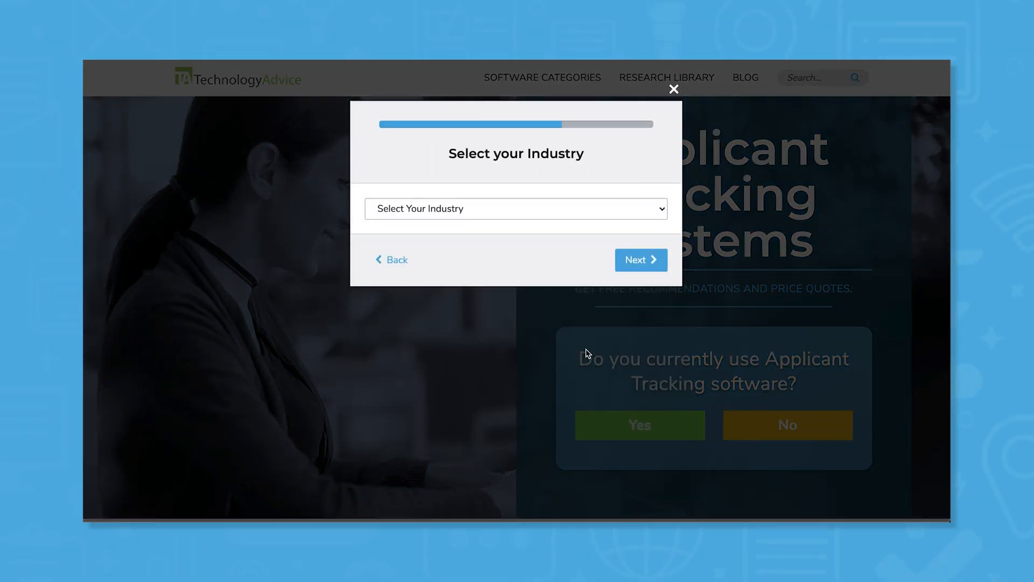
pyautogui.click(515, 209)
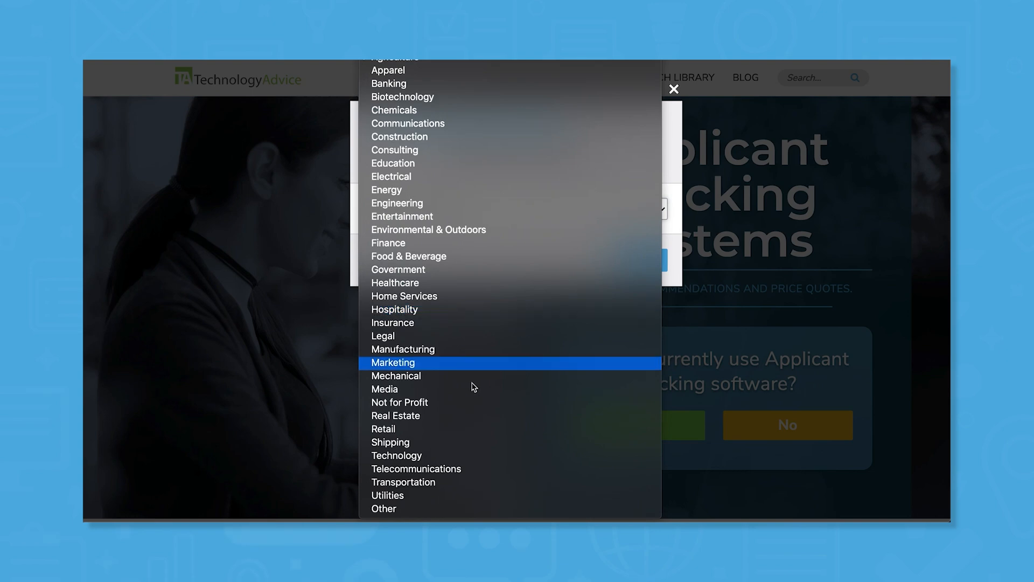
pyautogui.click(393, 362)
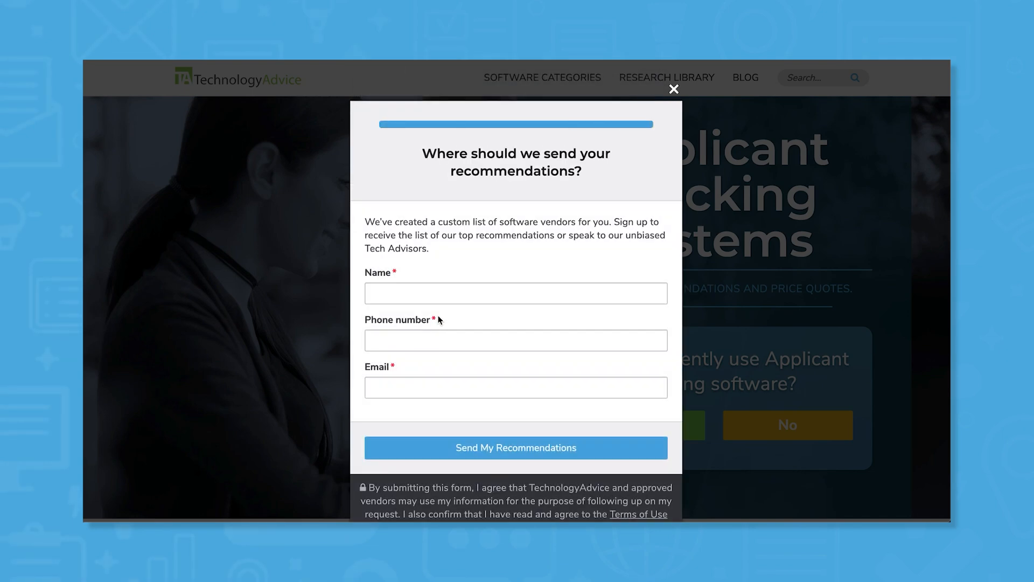